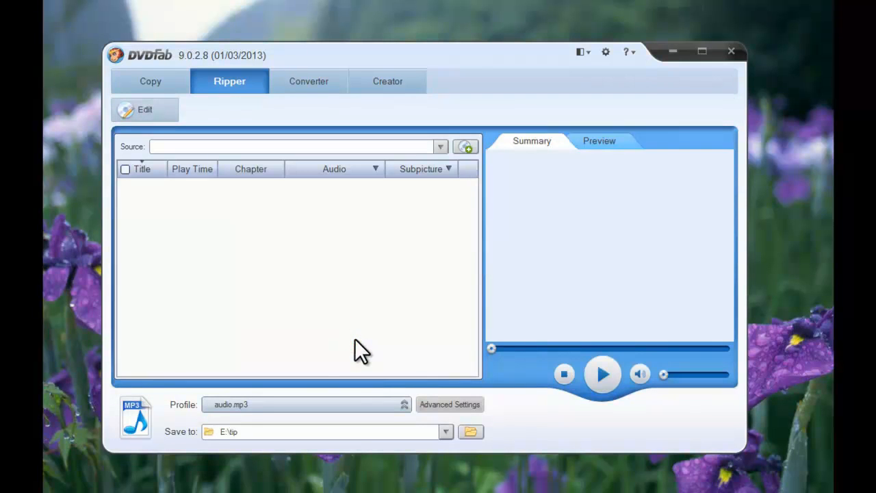
Step: Load the A_Christmas_Story.iso DVD image as the Ripper source
left_click(466, 146)
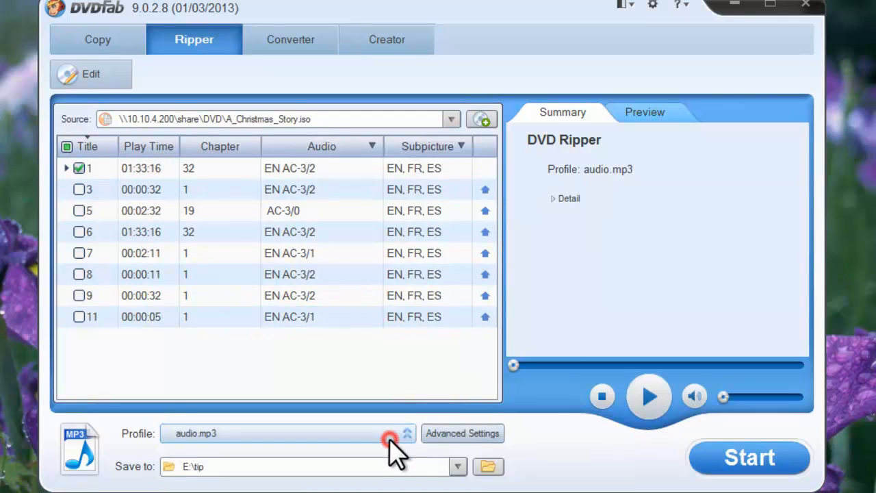
Step: Switch the output profile to the Sony PlayStation 3 device preset
left_click(408, 433)
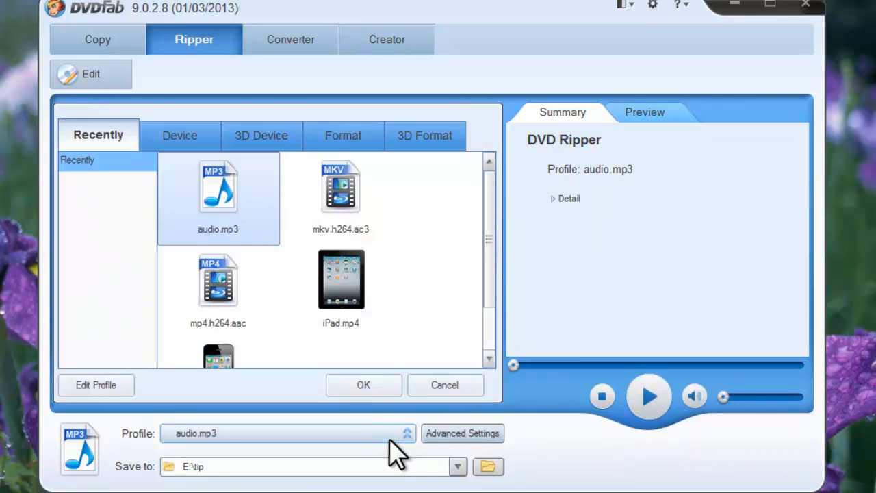
left_click(180, 136)
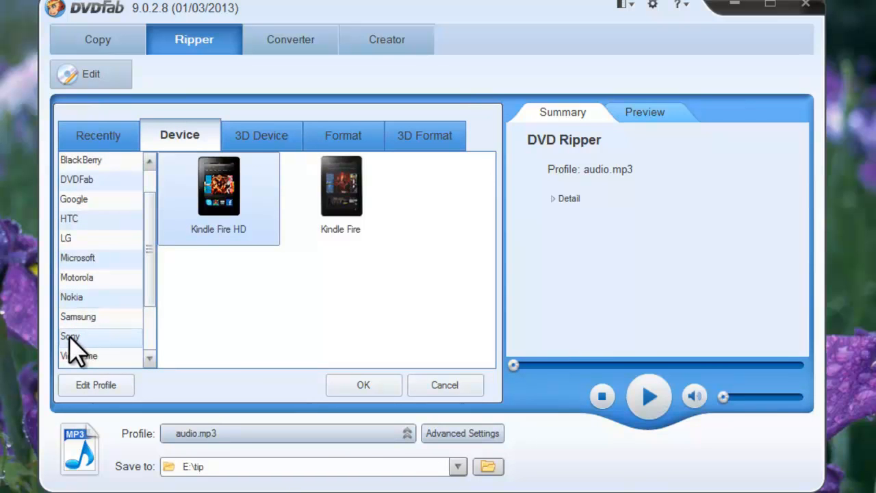
left_click(70, 337)
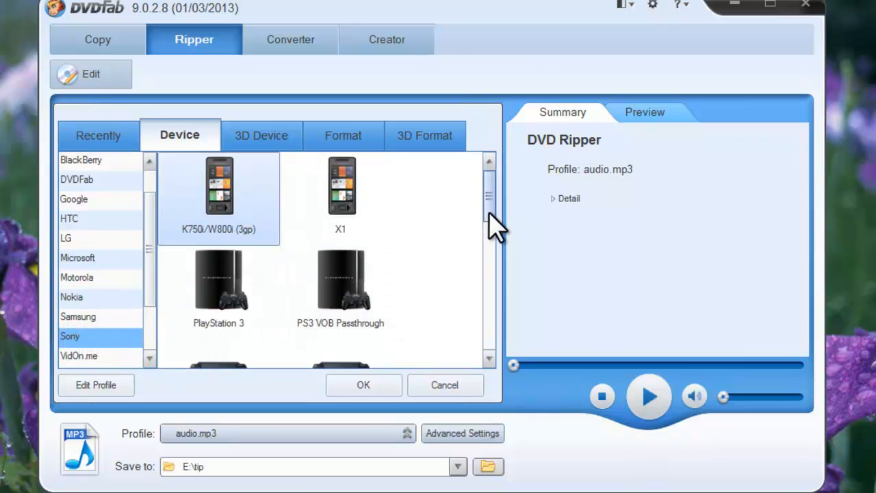
scroll("down", 3)
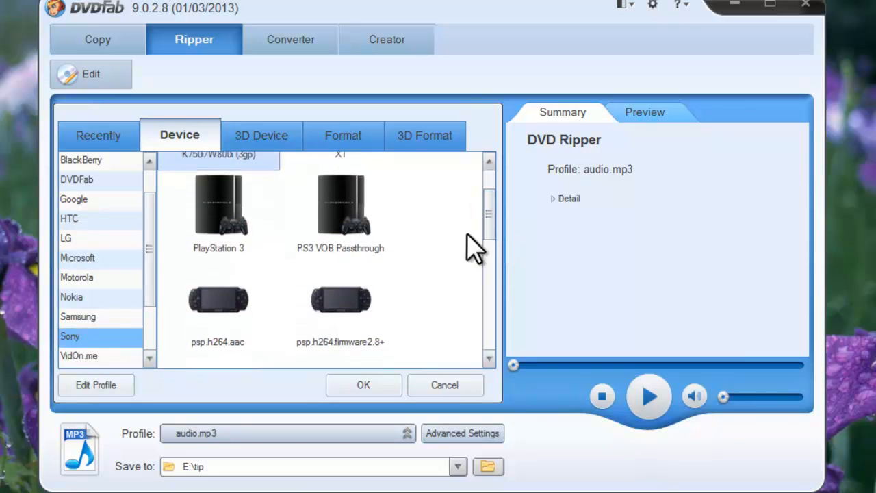
left_click(363, 385)
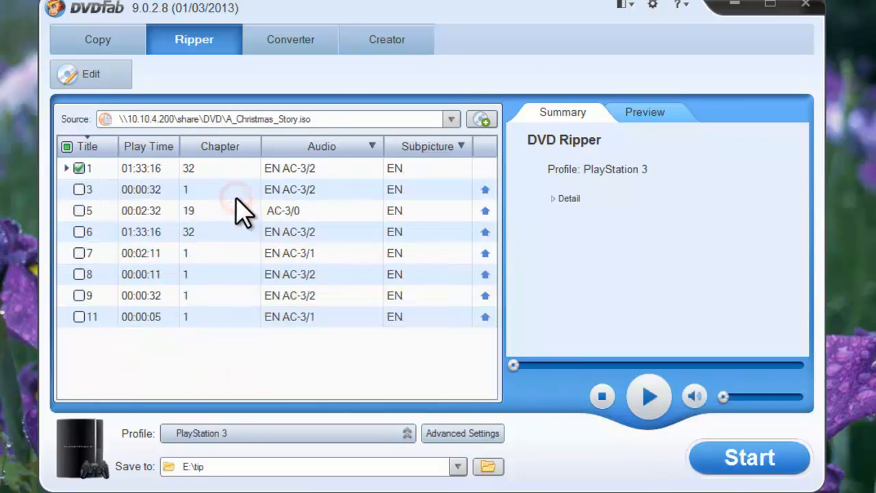
mouse_move(463, 433)
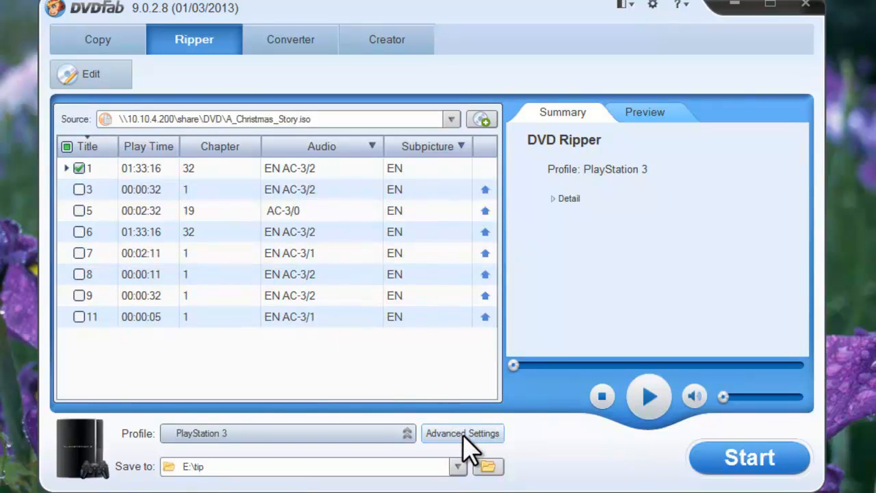
Step: Keep the output unsplit, raise audio volume to 111%, review the file title, and accept the settings
left_click(463, 433)
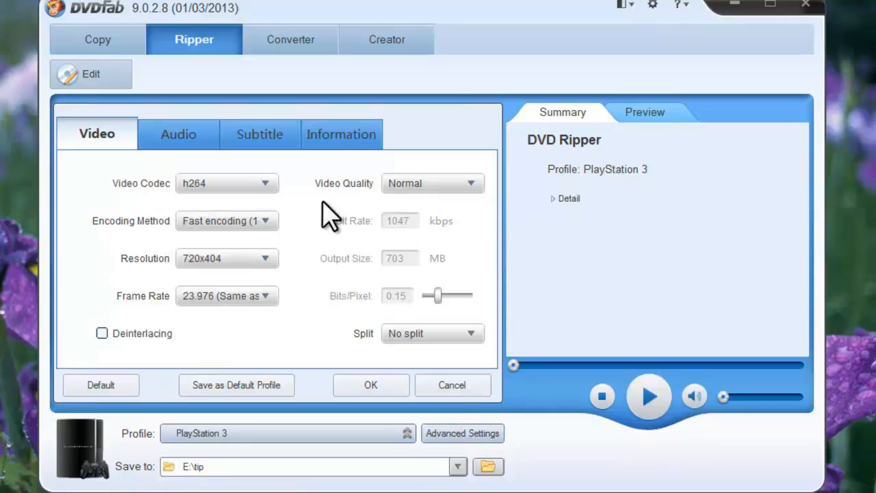
left_click(265, 184)
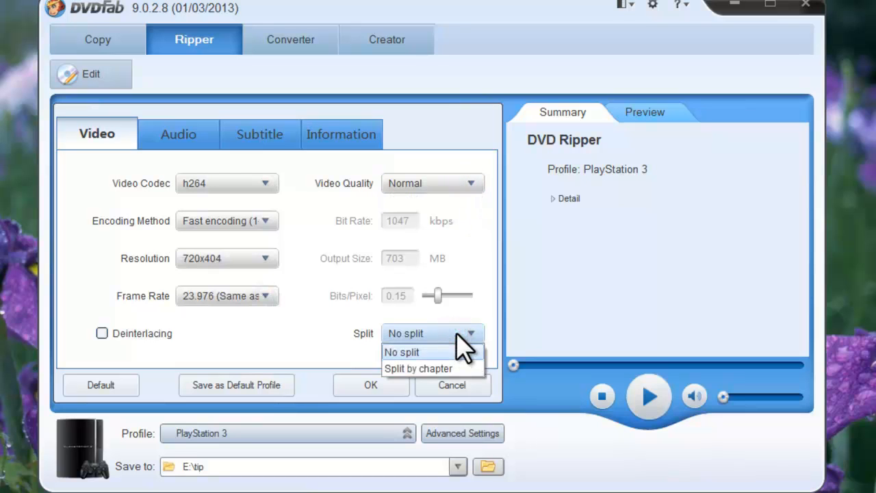
left_click(178, 134)
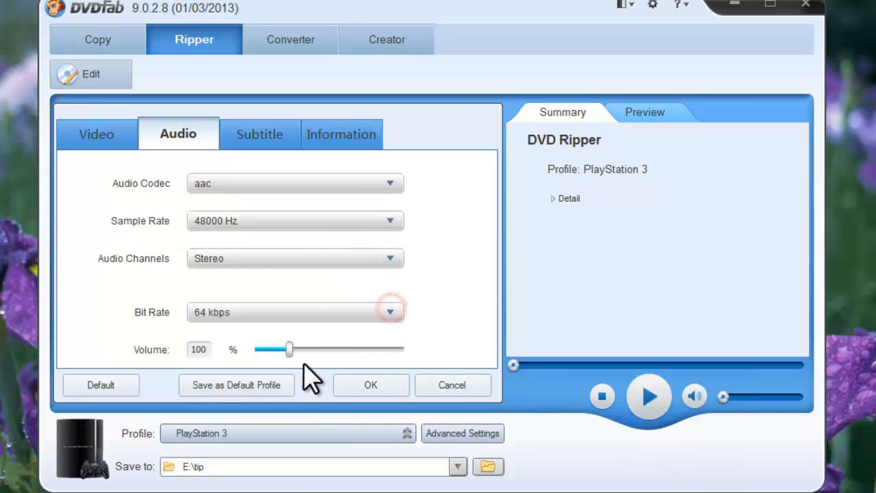
left_click_drag(289, 349, 293, 350)
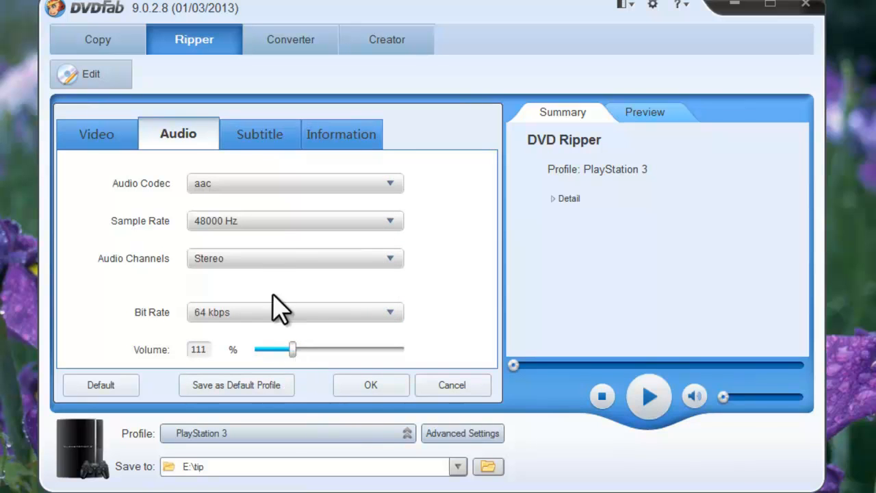
left_click(341, 134)
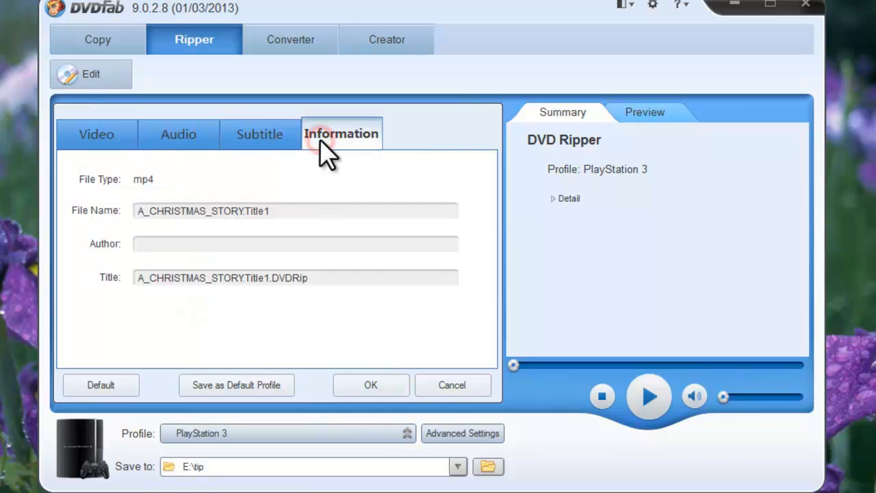
left_click(296, 211)
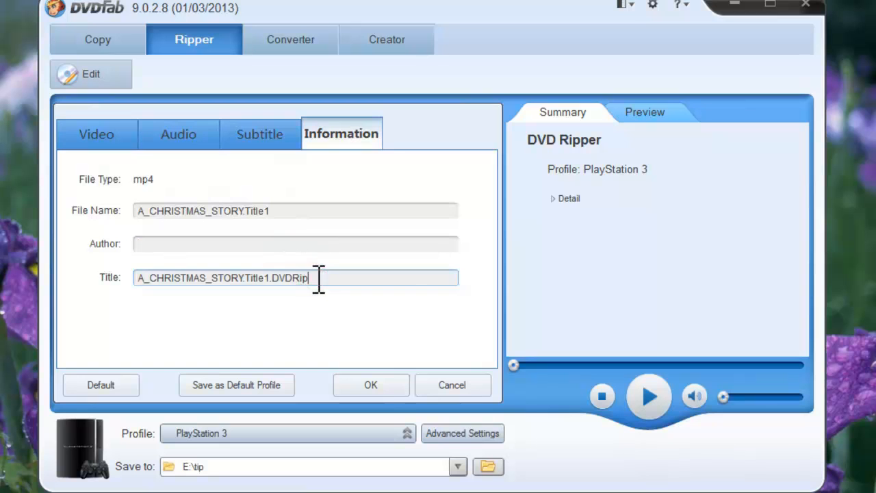
left_click(370, 384)
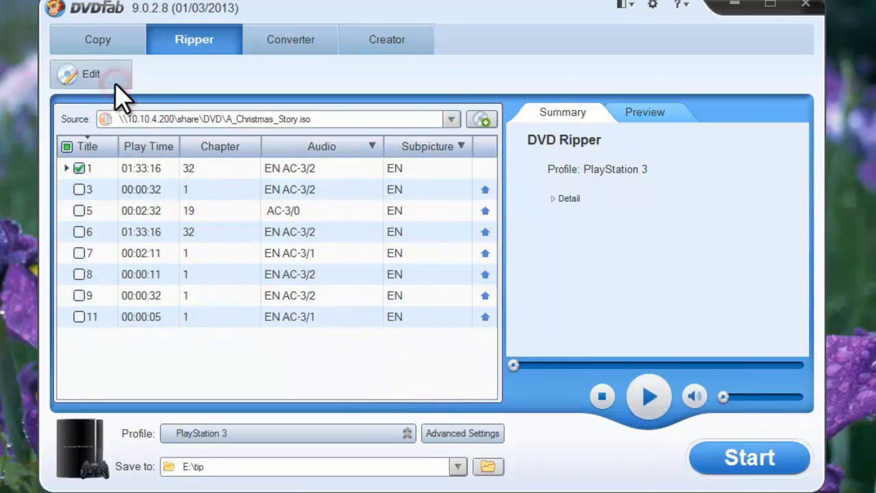
Step: Resize the output to 16:9 aspect at 720x404 resolution
left_click(91, 74)
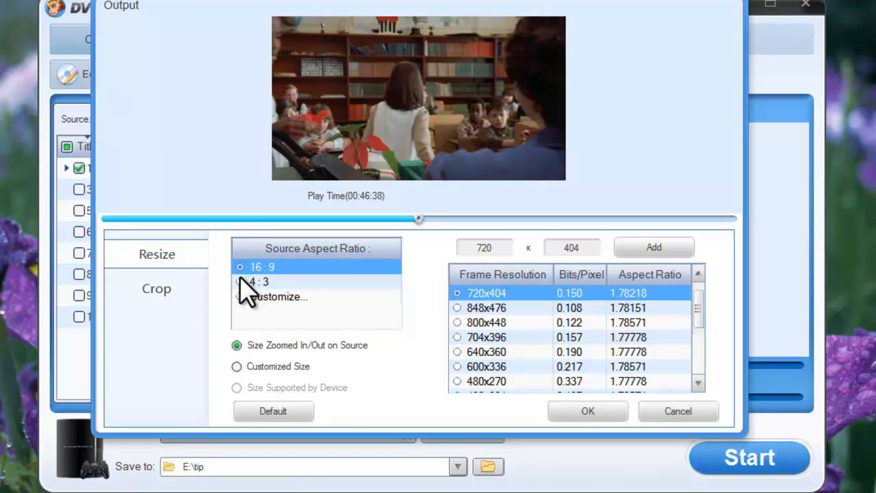
left_click(241, 282)
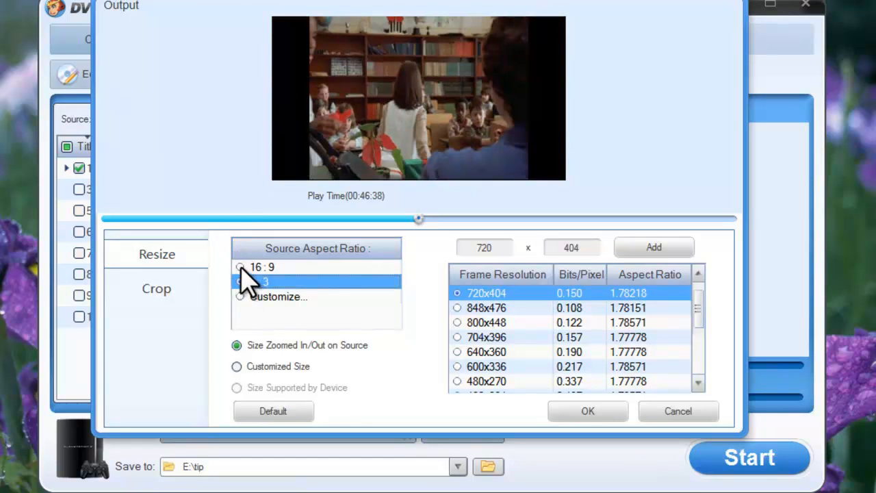
left_click(241, 267)
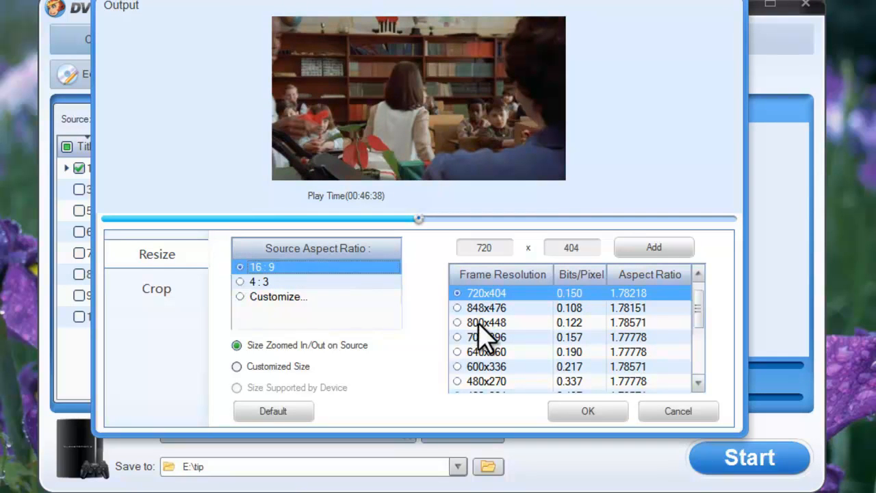
left_click(486, 306)
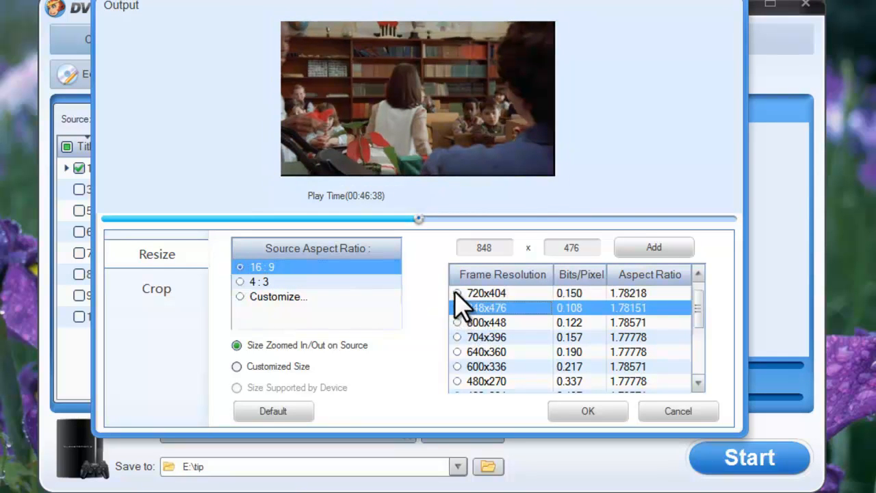
left_click(486, 293)
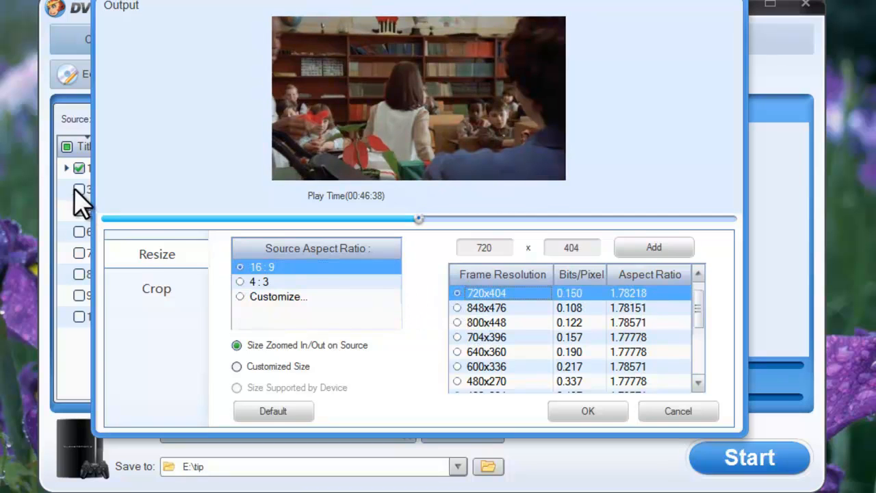
left_click(156, 287)
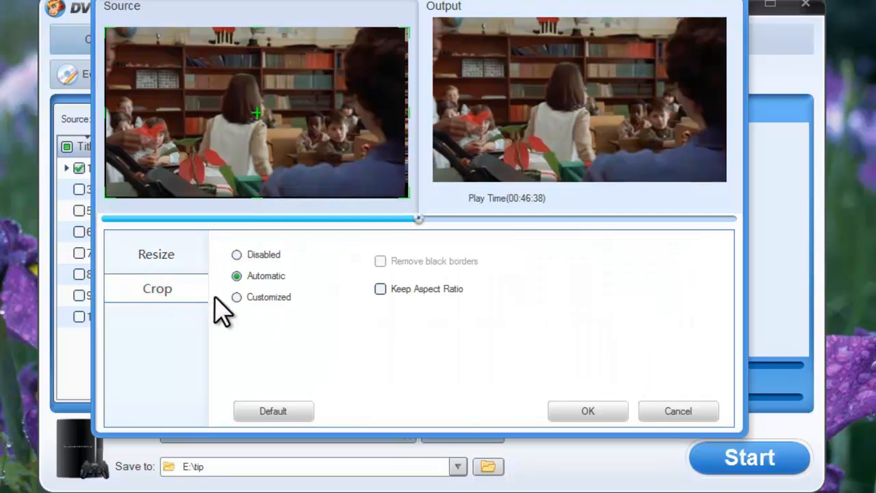
Step: Try a custom crop area, revert to automatic cropping, and accept the video settings
left_click(237, 296)
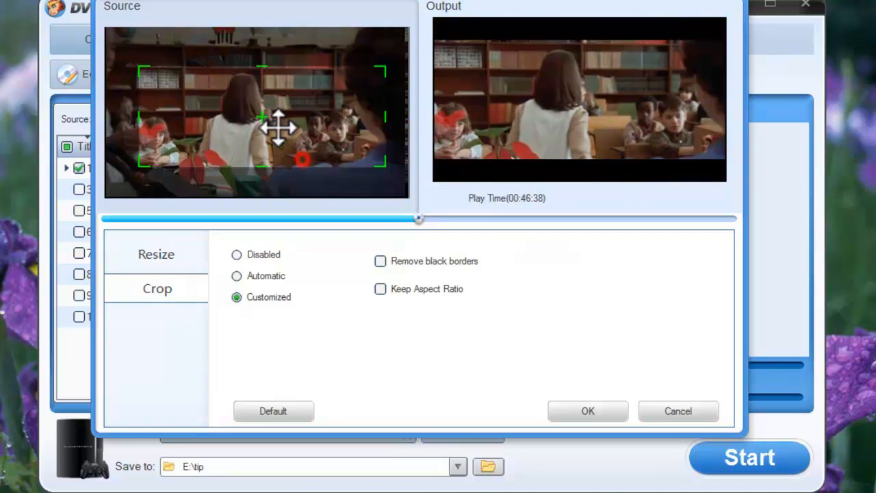
left_click_drag(280, 126, 282, 149)
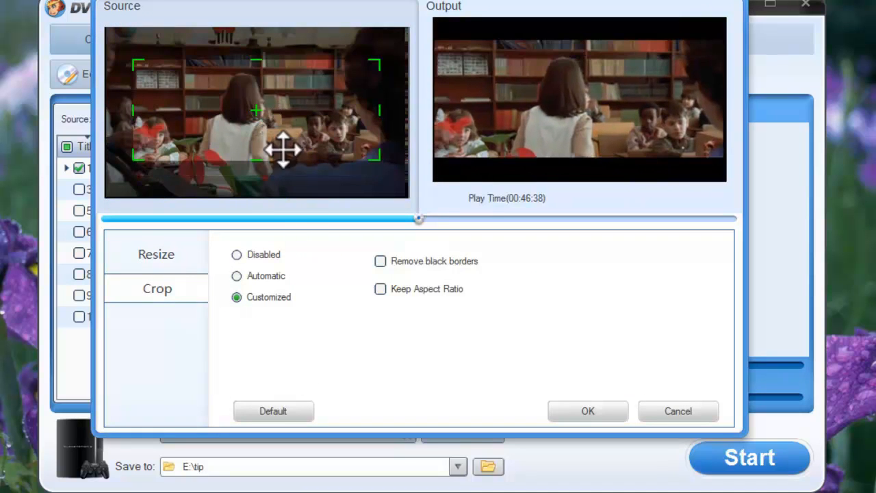
left_click(236, 276)
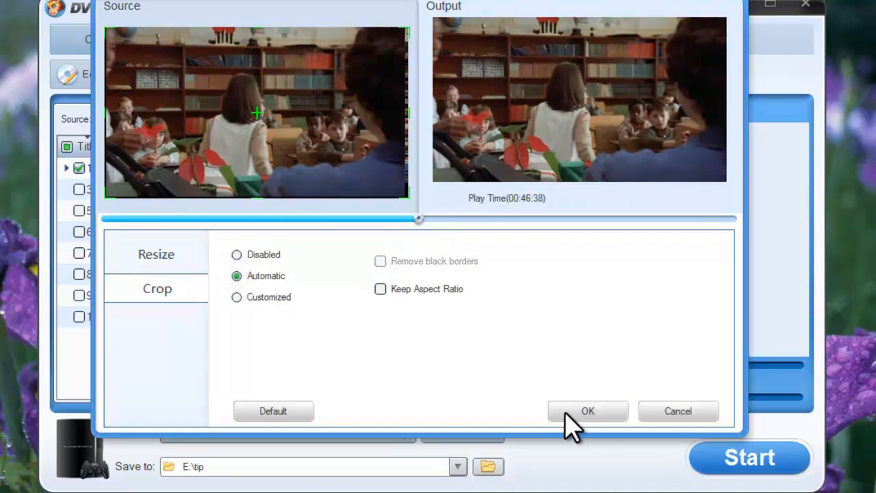
left_click(587, 411)
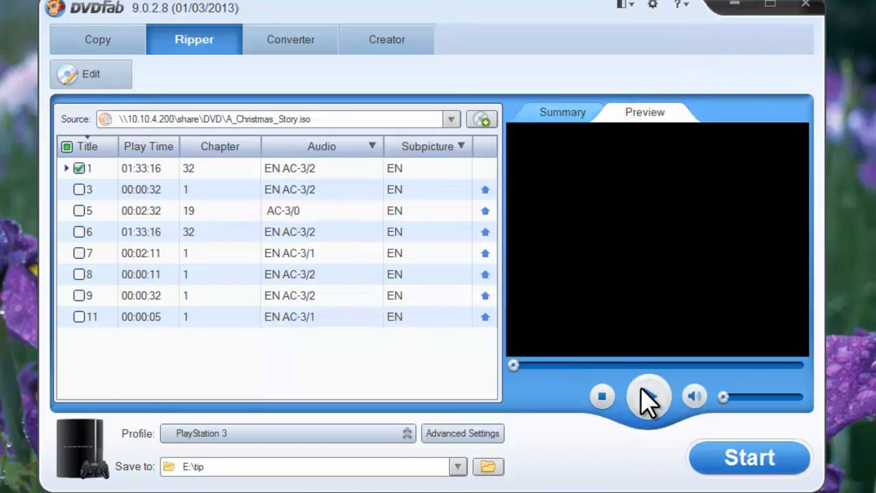
Step: Play the title preview and save the output to the Documents\DVDFab9 folder
left_click(649, 396)
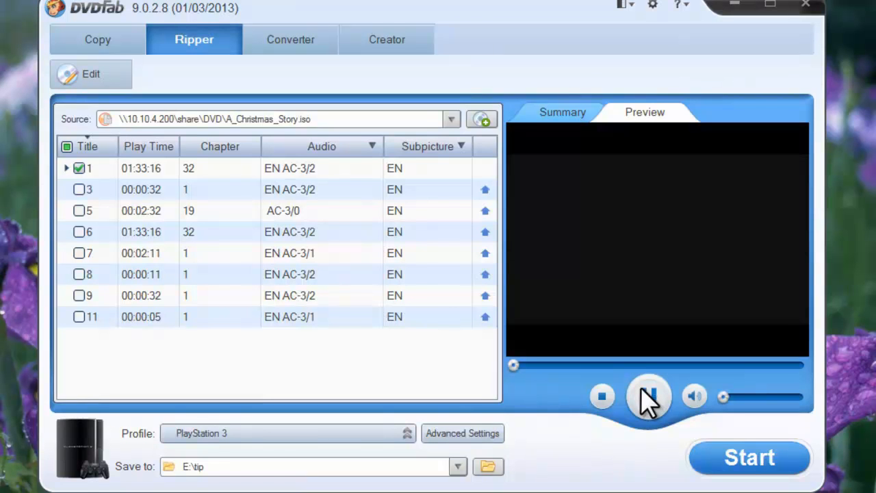
left_click(649, 396)
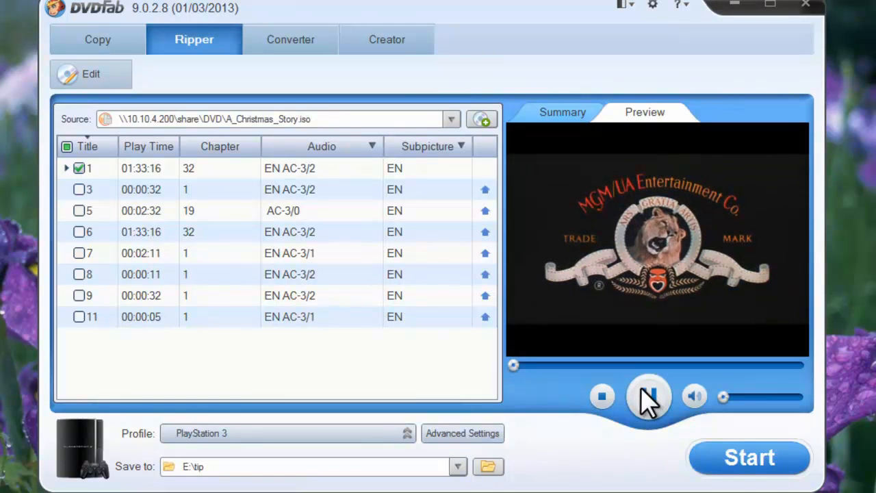
left_click(649, 397)
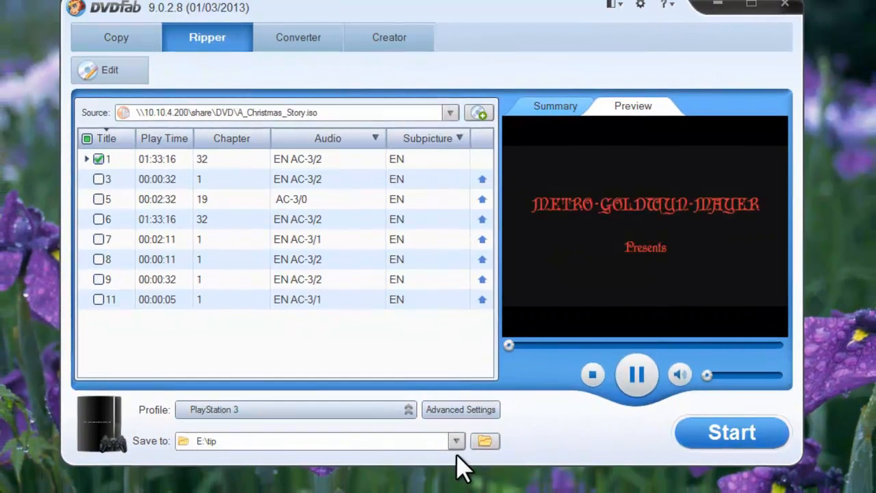
left_click(456, 441)
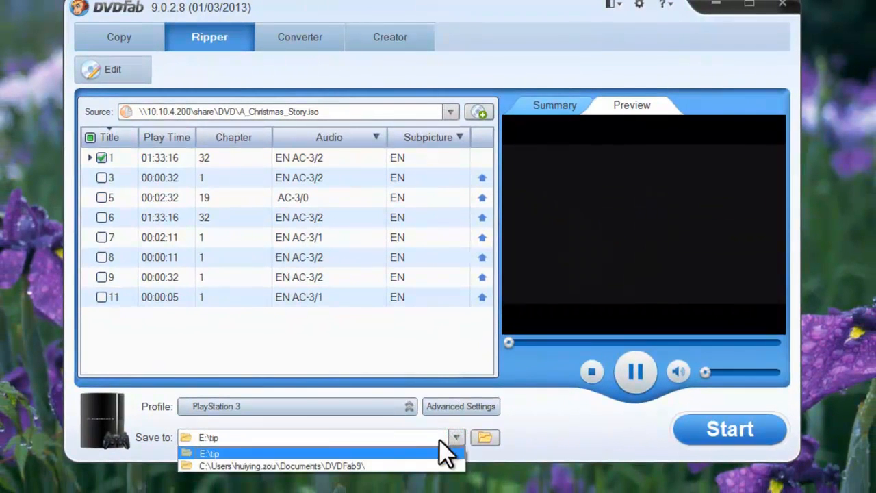
left_click(287, 466)
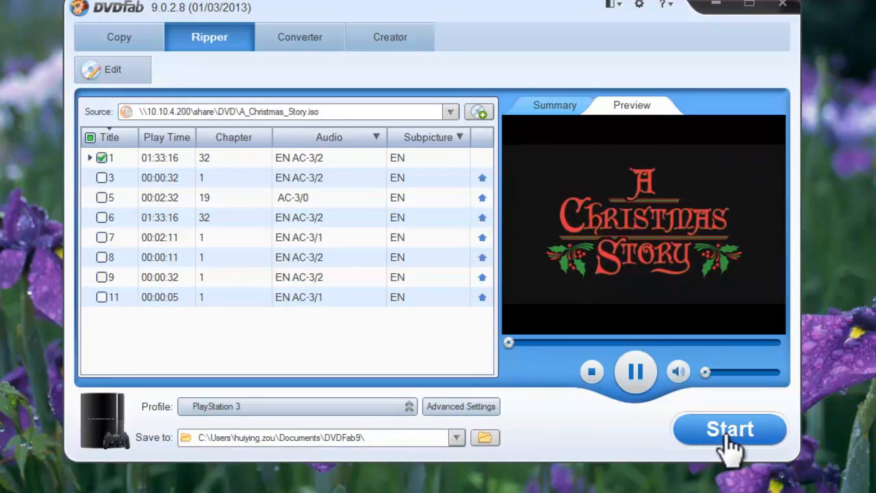
Step: Start ripping A_CHRISTMAS_STORY, show the preview, and set the program to exit when done
left_click(730, 429)
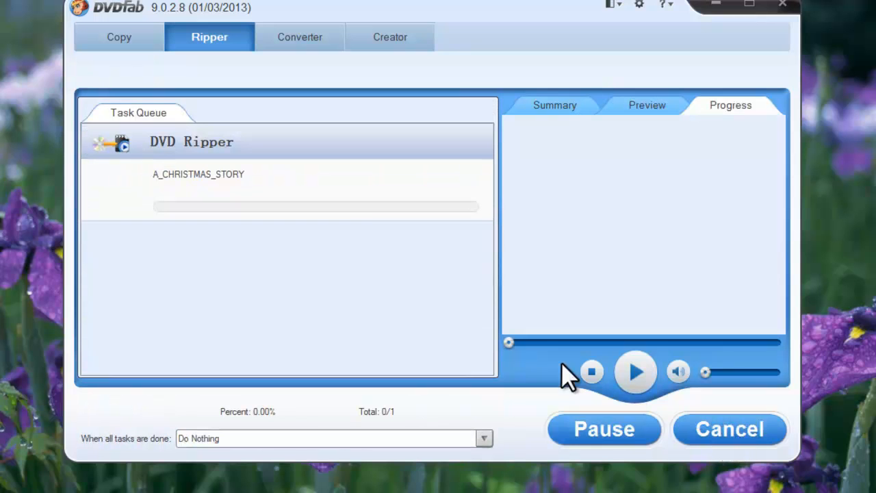
left_click(636, 372)
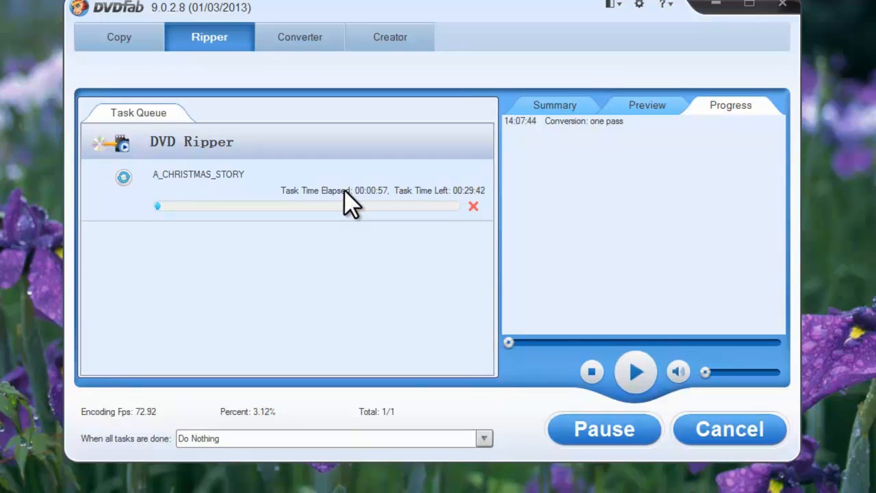
mouse_move(395, 213)
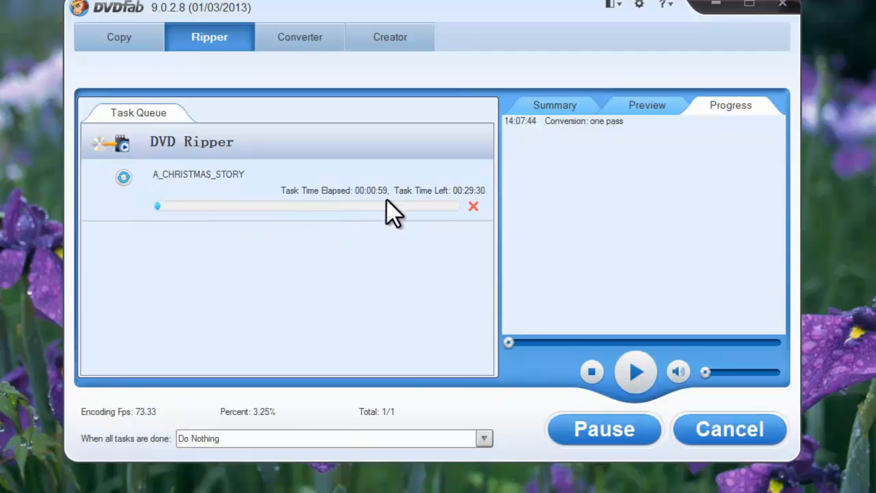
mouse_move(304, 418)
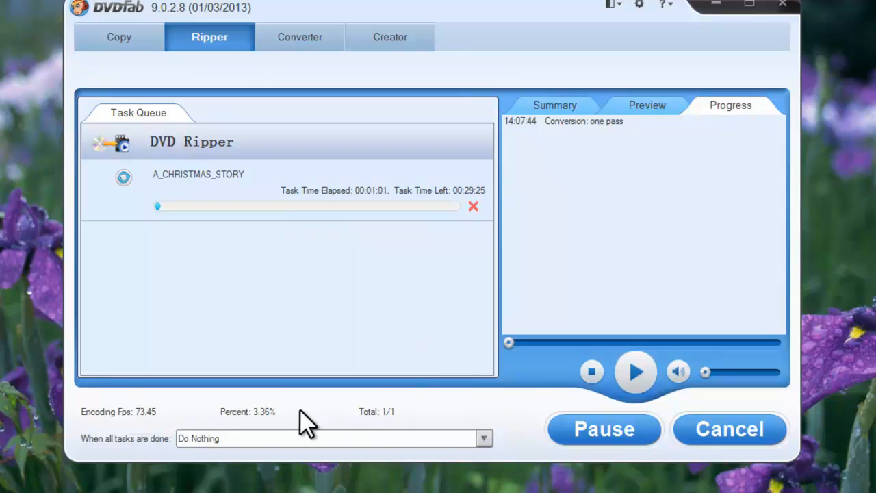
mouse_move(589, 189)
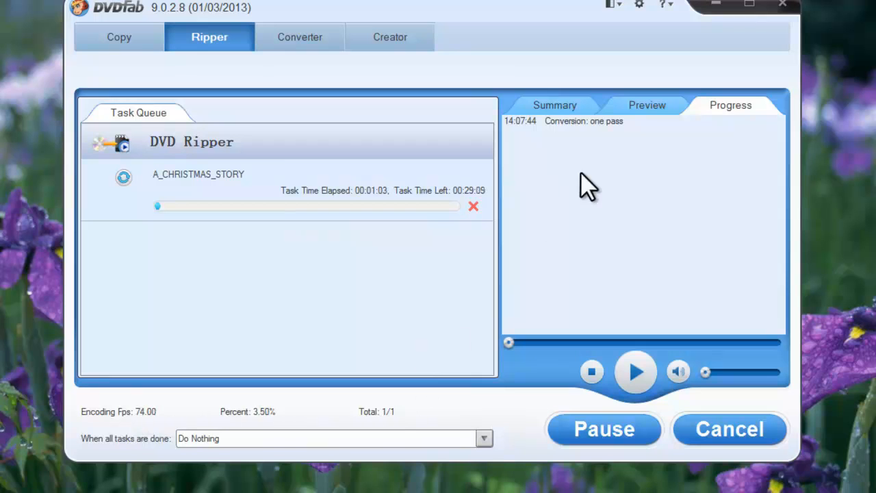
left_click(646, 104)
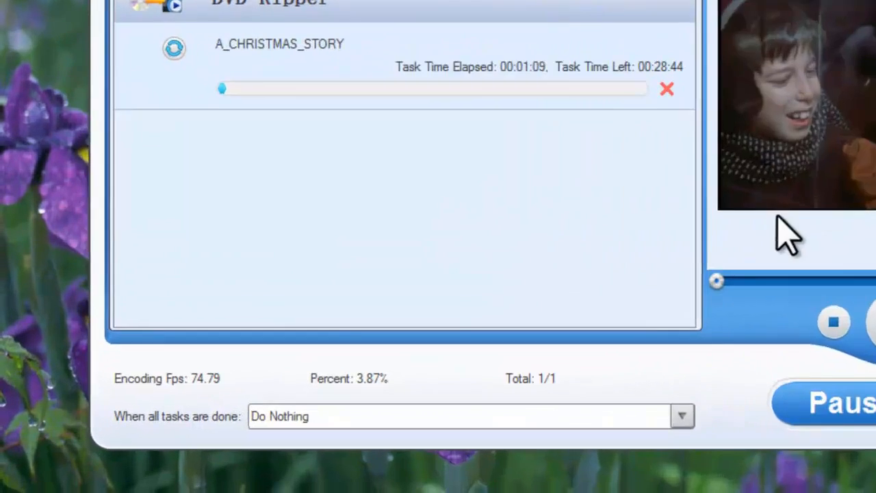
left_click(682, 416)
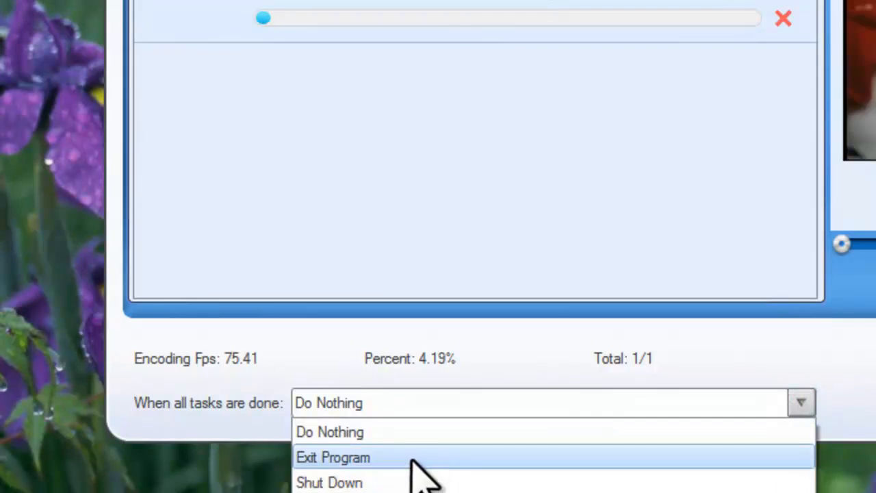
left_click(333, 457)
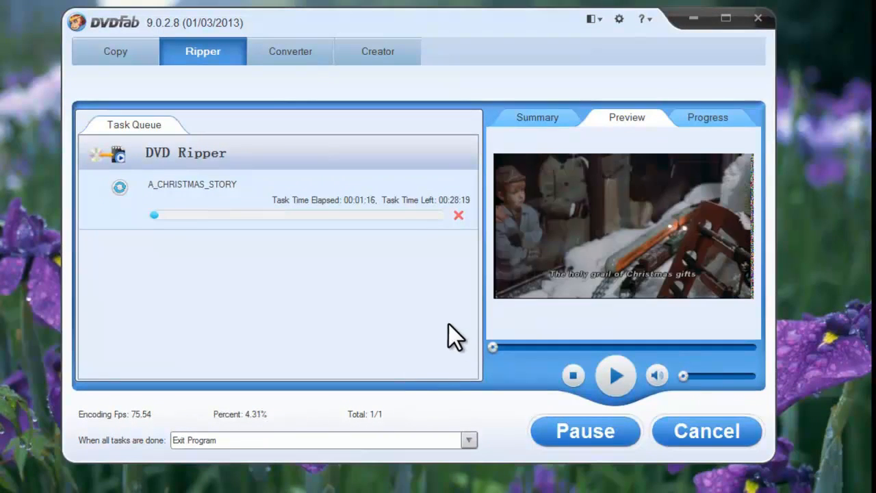